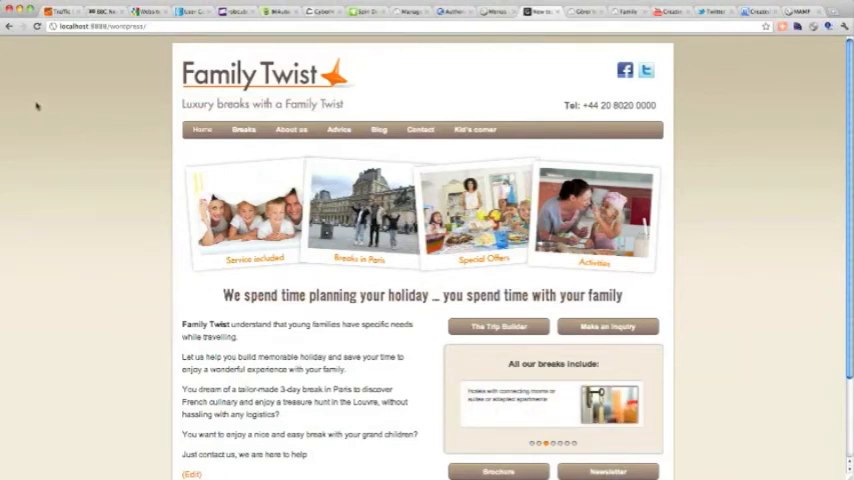
{"action": "mouse_move", "coordinate": [34, 50]}
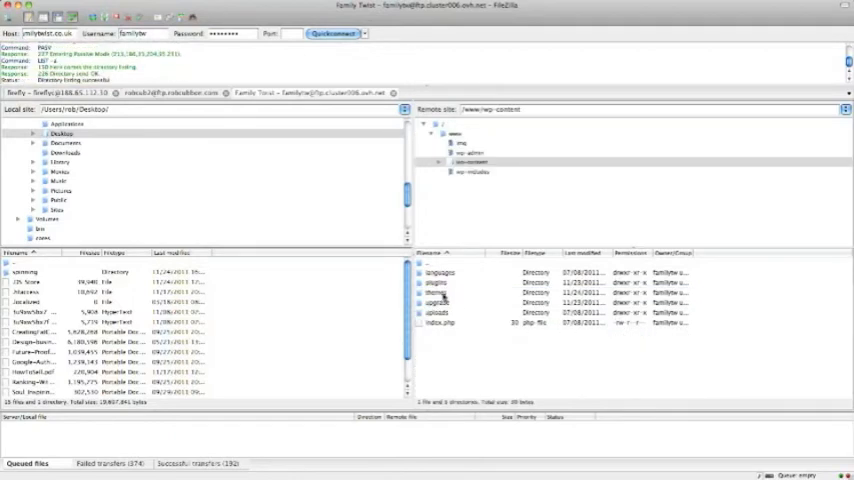
Step: Open the themes folder inside /www/wp-content on the live server
{"action": "double_click", "coordinate": [473, 191]}
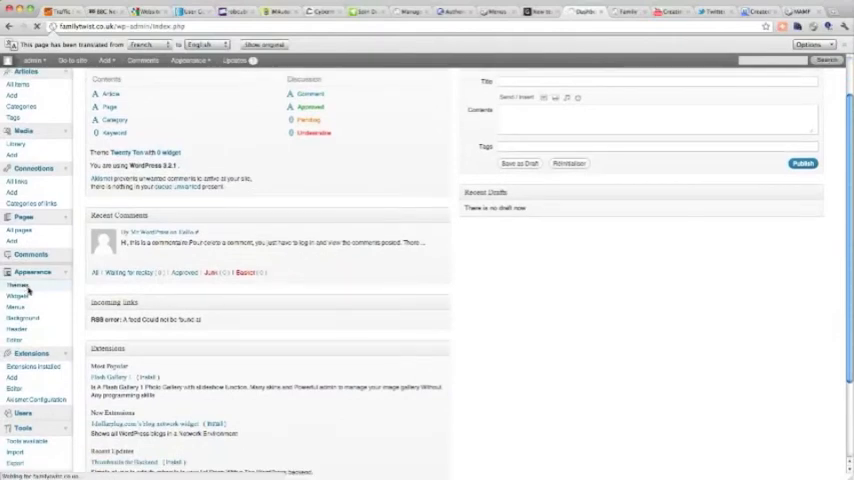
Step: Show the installed themes under Appearance > Themes on the live Family Twist site
{"action": "left_click", "coordinate": [18, 284]}
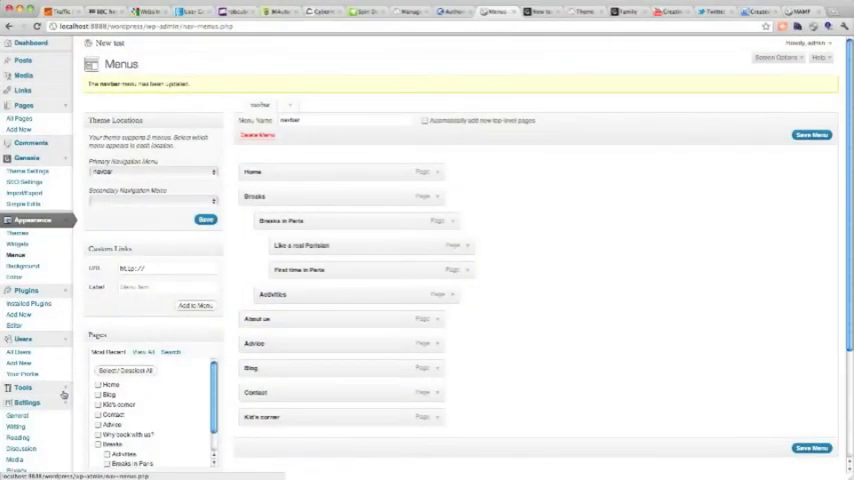
Step: Open Genesis Import/Export on the local site and tick Theme Settings and SEO Settings
{"action": "scroll", "scroll_direction": "down", "scroll_amount": 3}
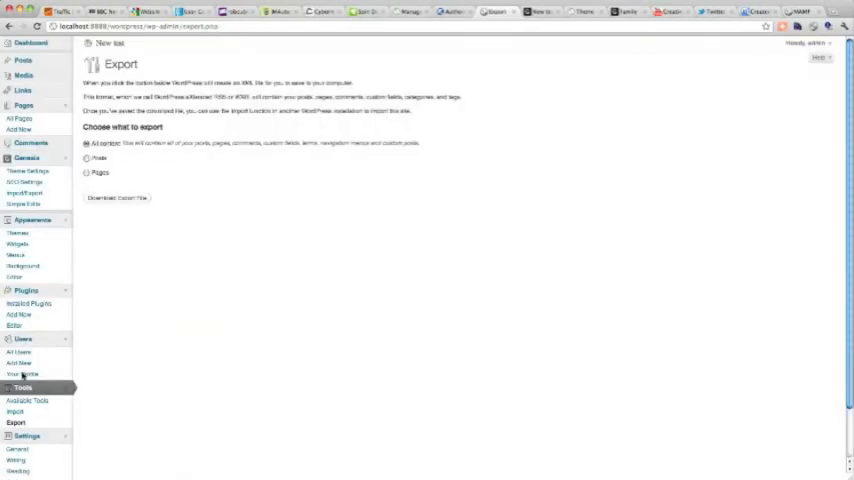
{"action": "left_click", "coordinate": [116, 197]}
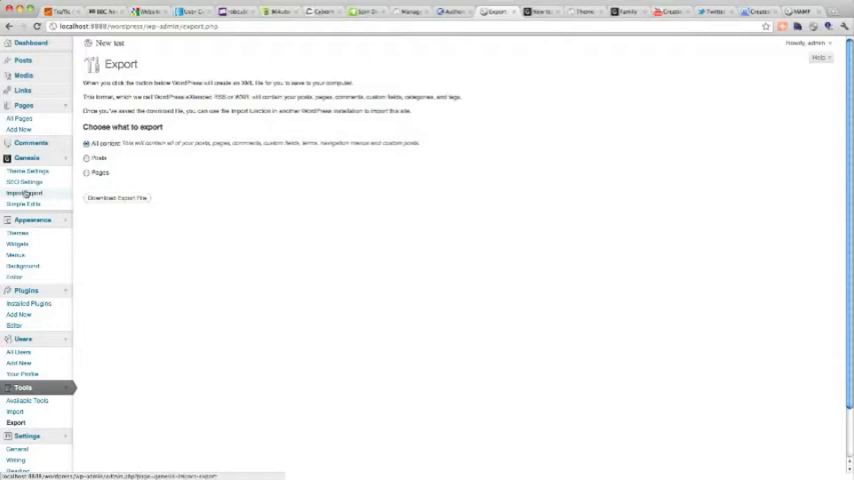
{"action": "left_click", "coordinate": [24, 193]}
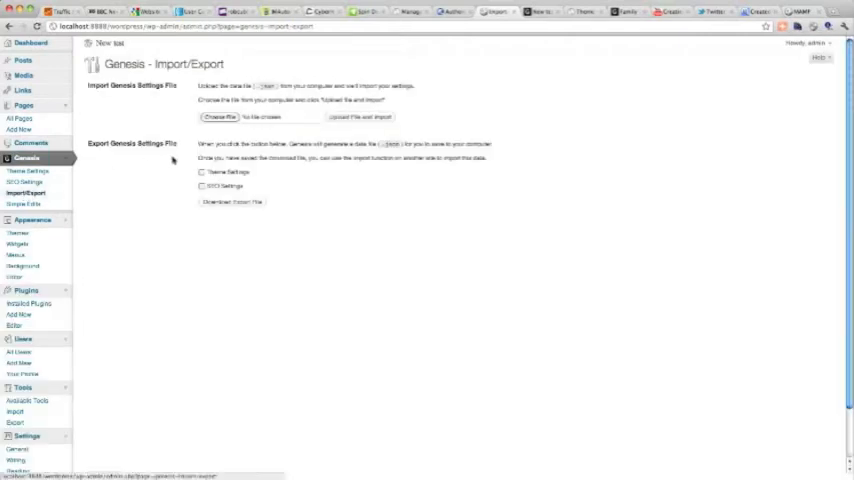
{"action": "left_click", "coordinate": [201, 172]}
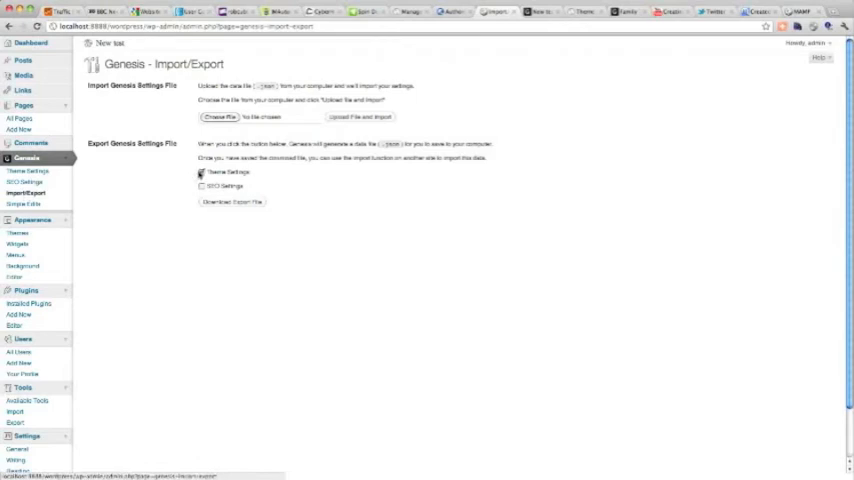
{"action": "left_click", "coordinate": [202, 186]}
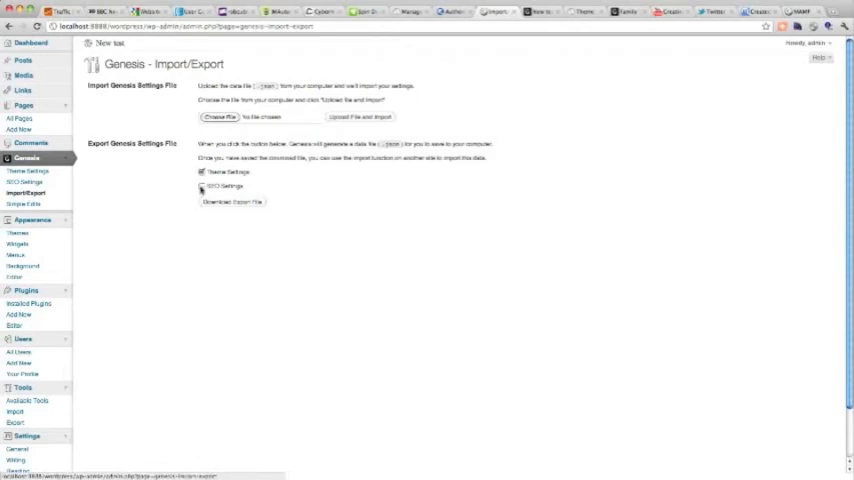
{"action": "left_click", "coordinate": [201, 186]}
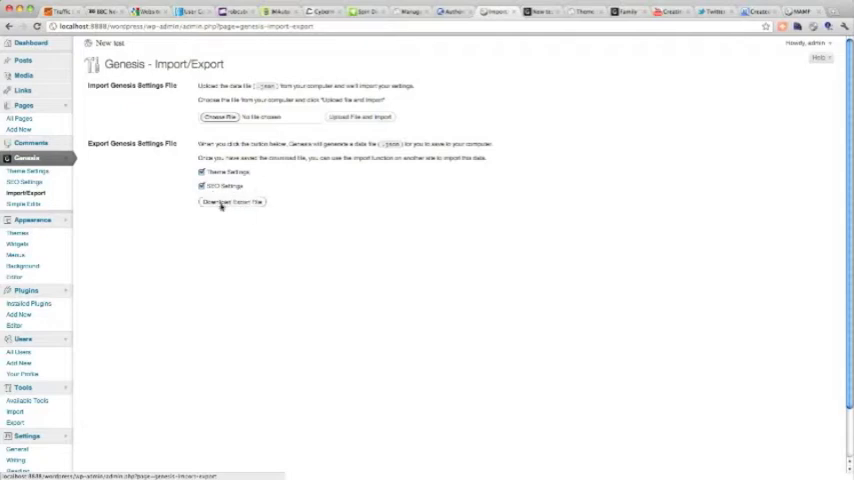
{"action": "mouse_move", "coordinate": [328, 359]}
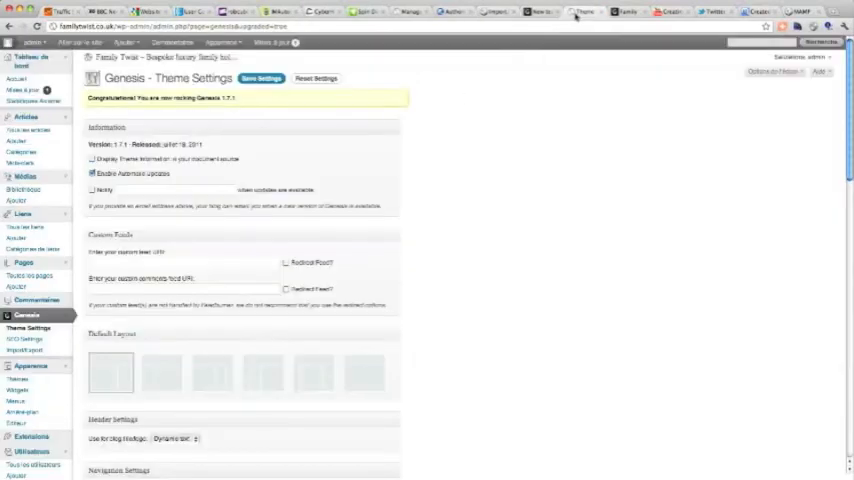
{"action": "mouse_move", "coordinate": [72, 374]}
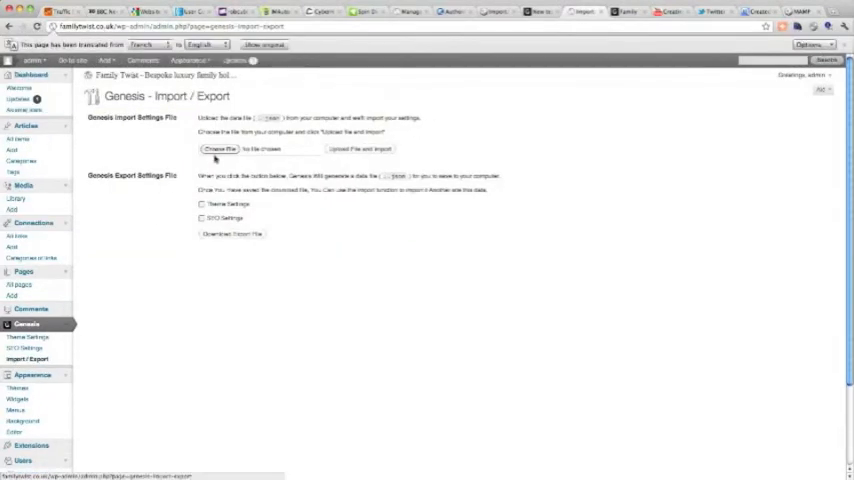
Step: Choose the saved genesis-theme-seo .json file for import on the live site
{"action": "left_click", "coordinate": [219, 148]}
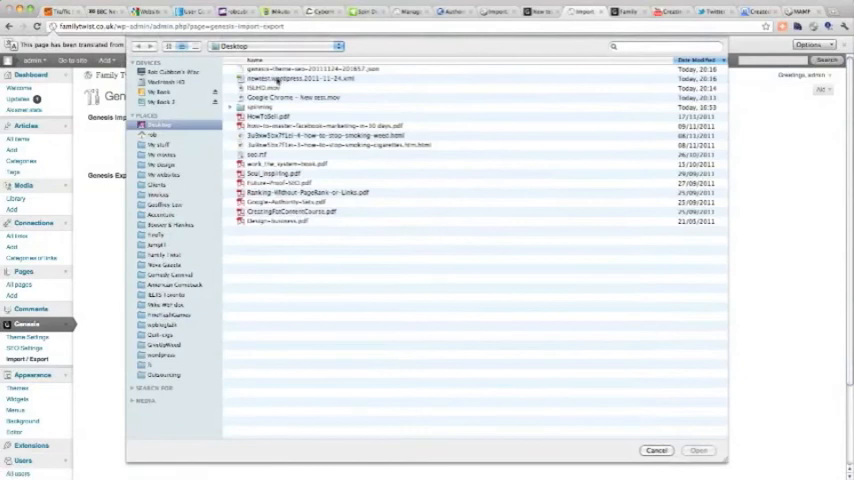
{"action": "left_click", "coordinate": [310, 68]}
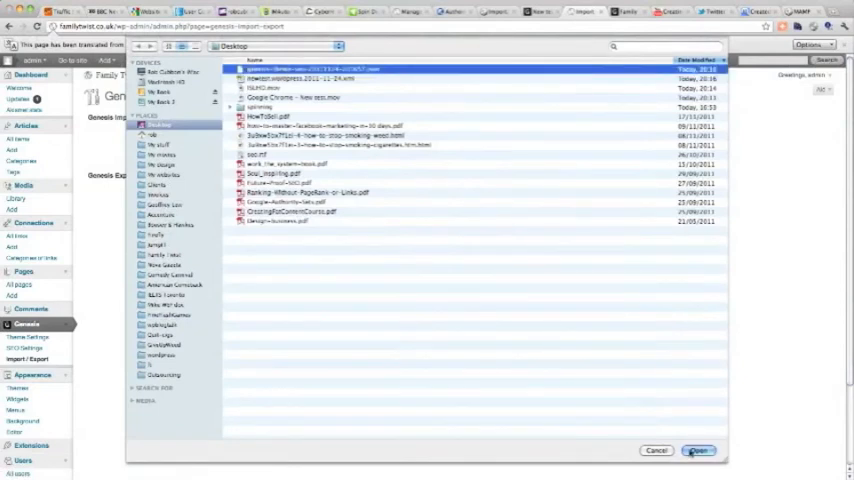
{"action": "left_click", "coordinate": [698, 450]}
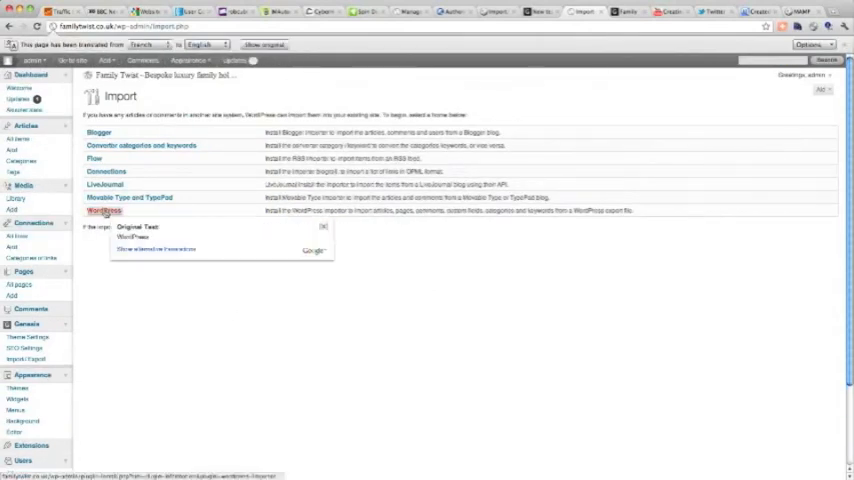
Step: Install the WordPress importer and upload the .xml content export file
{"action": "left_click", "coordinate": [103, 210]}
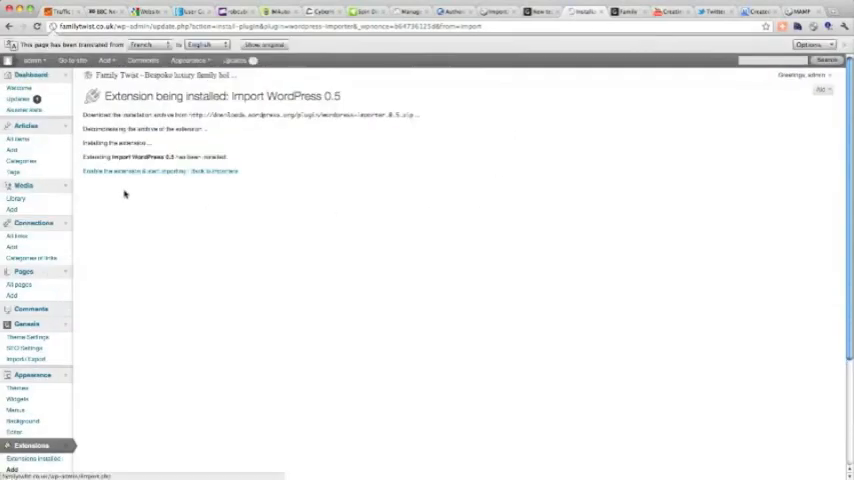
{"action": "mouse_move", "coordinate": [185, 231]}
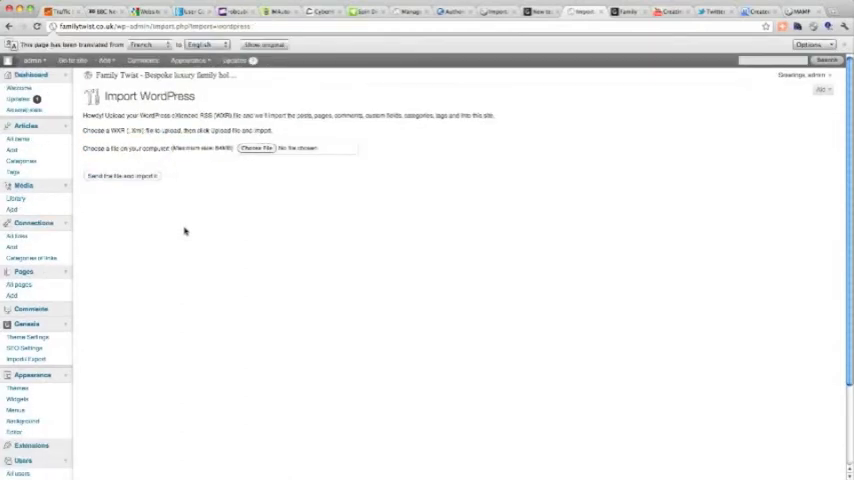
{"action": "left_click", "coordinate": [256, 148]}
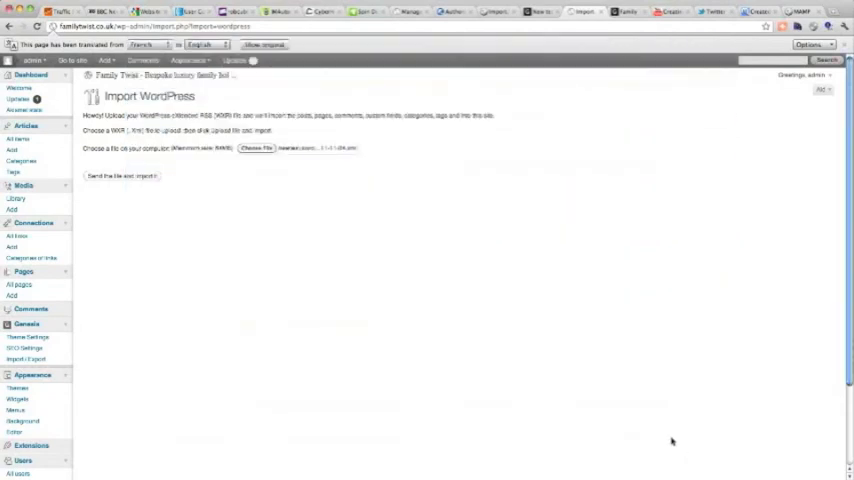
{"action": "left_click", "coordinate": [120, 176]}
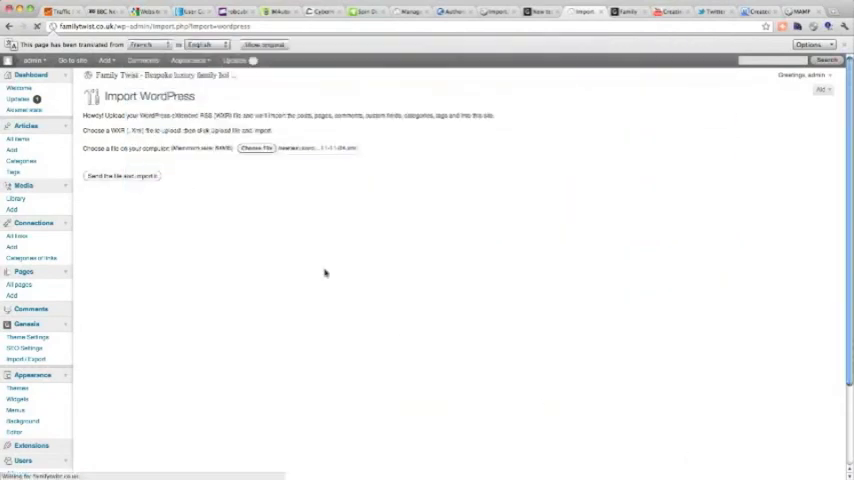
{"action": "left_click", "coordinate": [120, 176]}
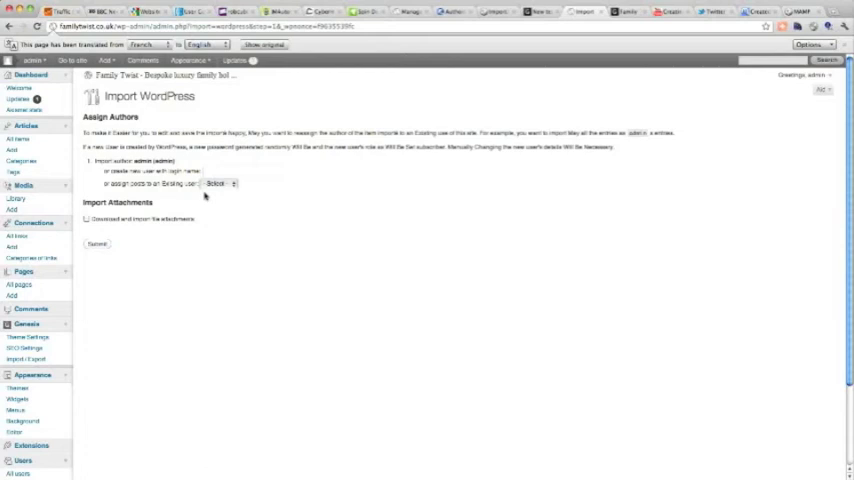
Step: Assign imported posts to the admin user and submit the import
{"action": "left_click", "coordinate": [218, 183]}
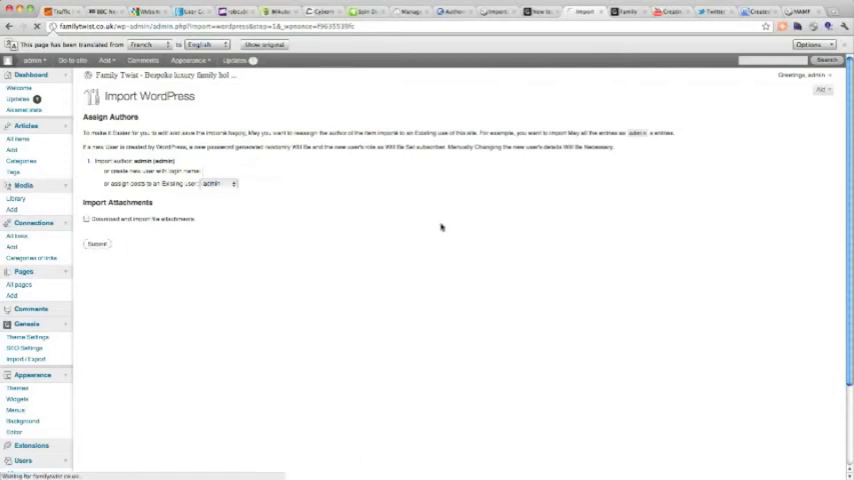
{"action": "left_click", "coordinate": [97, 243]}
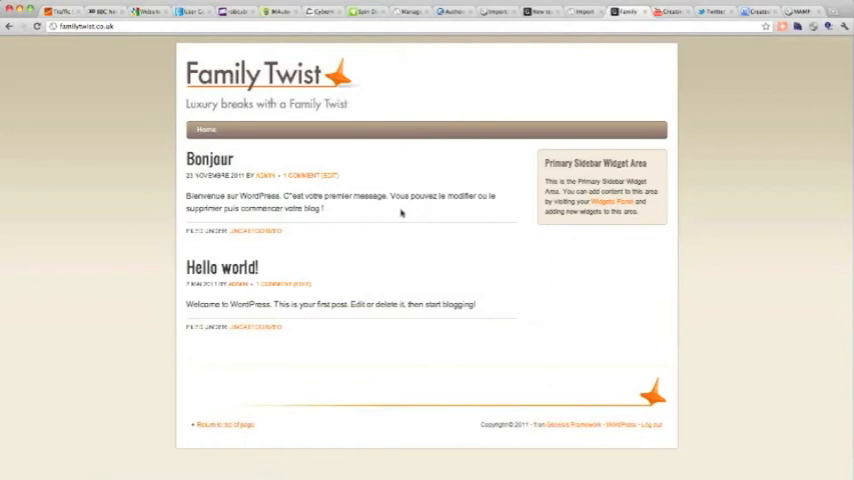
{"action": "mouse_move", "coordinate": [762, 220]}
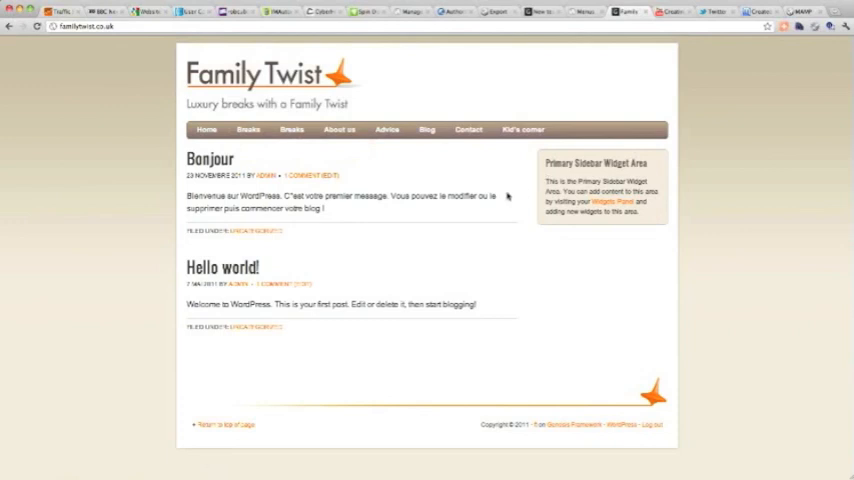
{"action": "mouse_move", "coordinate": [361, 185]}
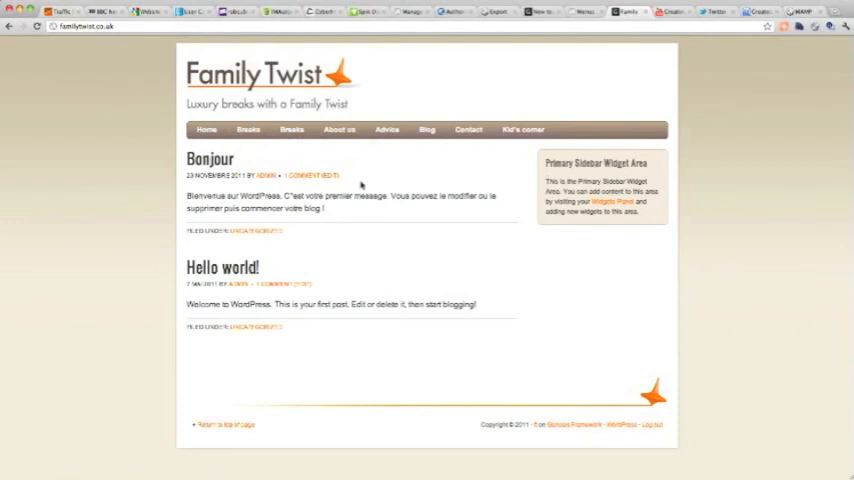